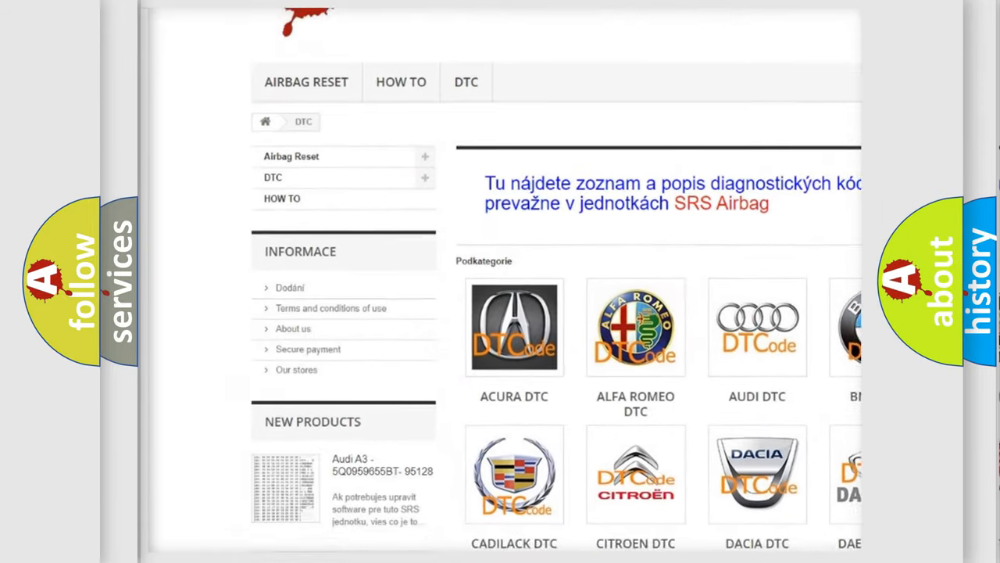
pyautogui.scroll(-3)
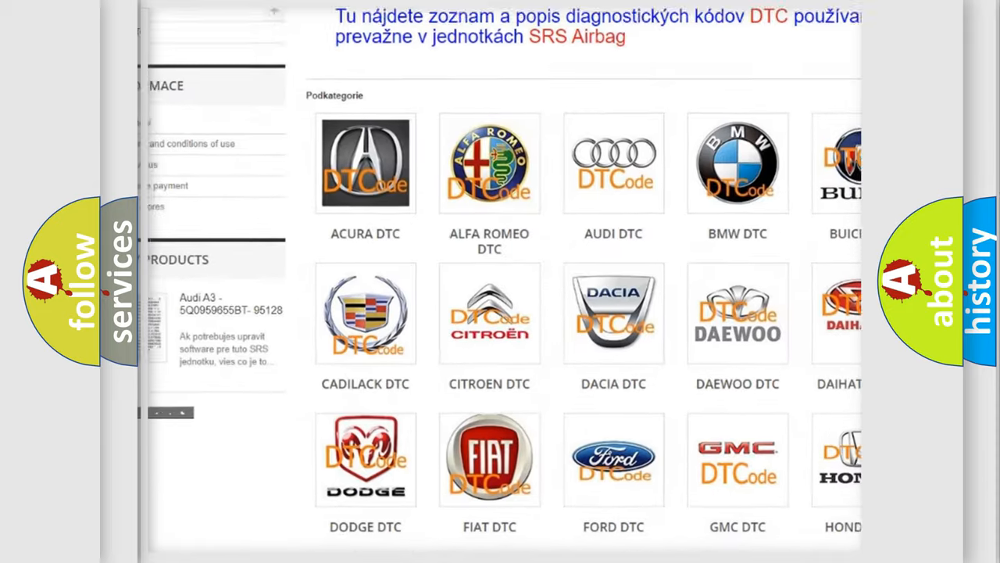
pyautogui.scroll(-3)
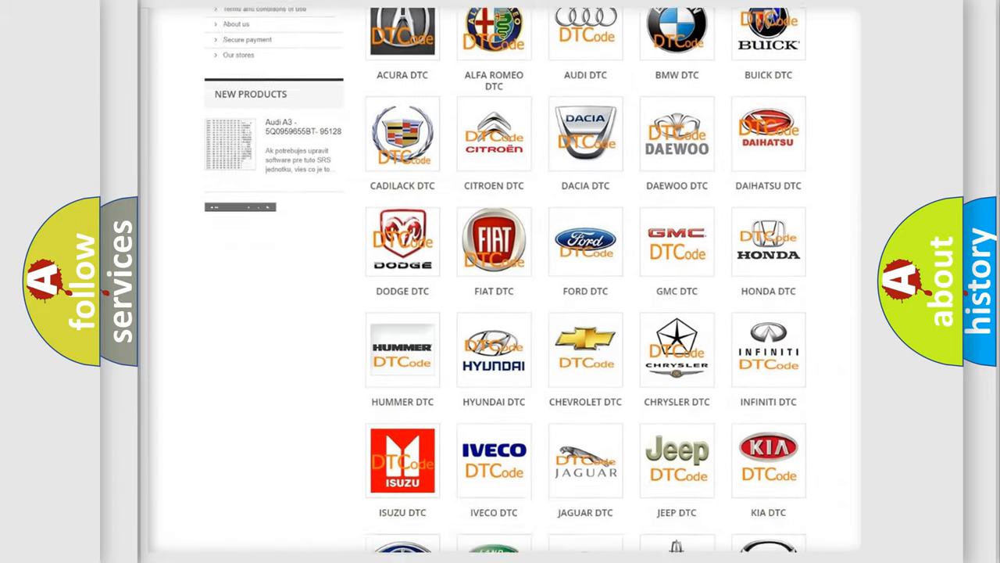
pyautogui.scroll(-3)
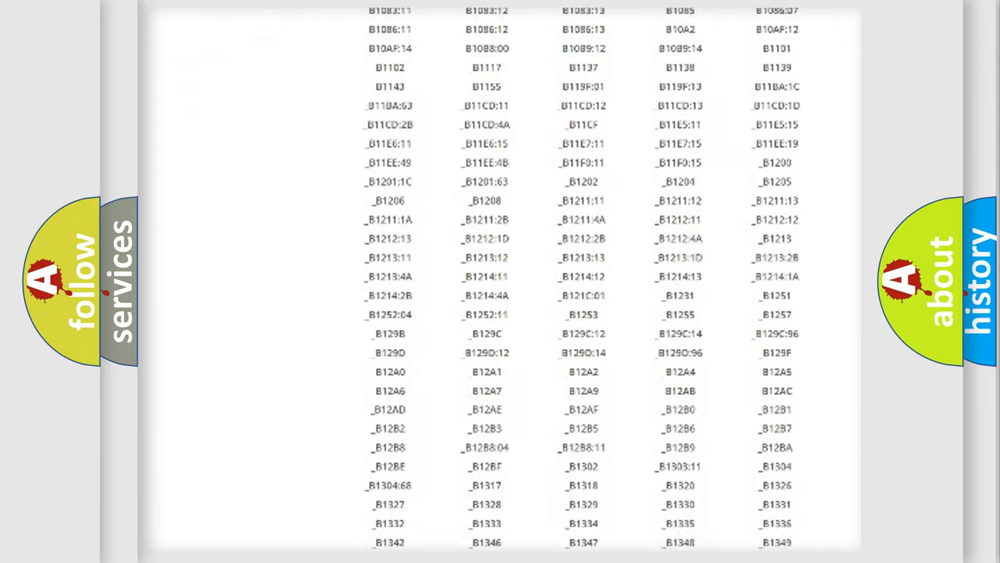
pyautogui.scroll(-3)
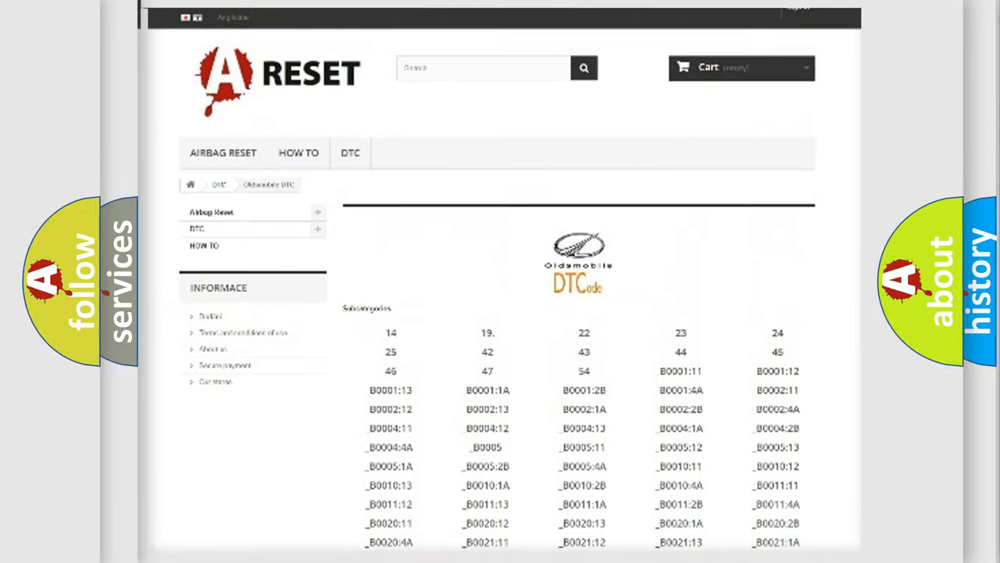
pyautogui.scroll(3)
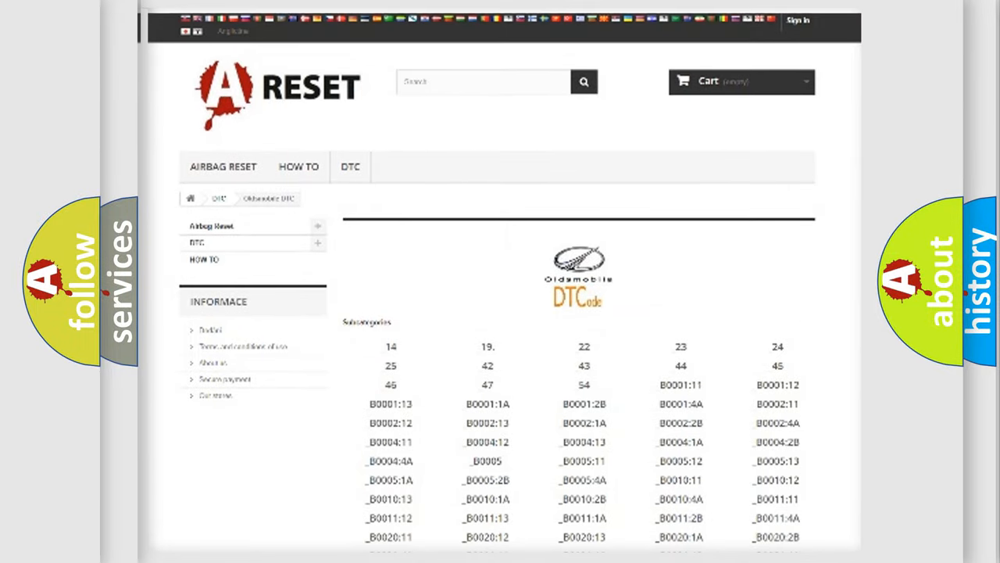